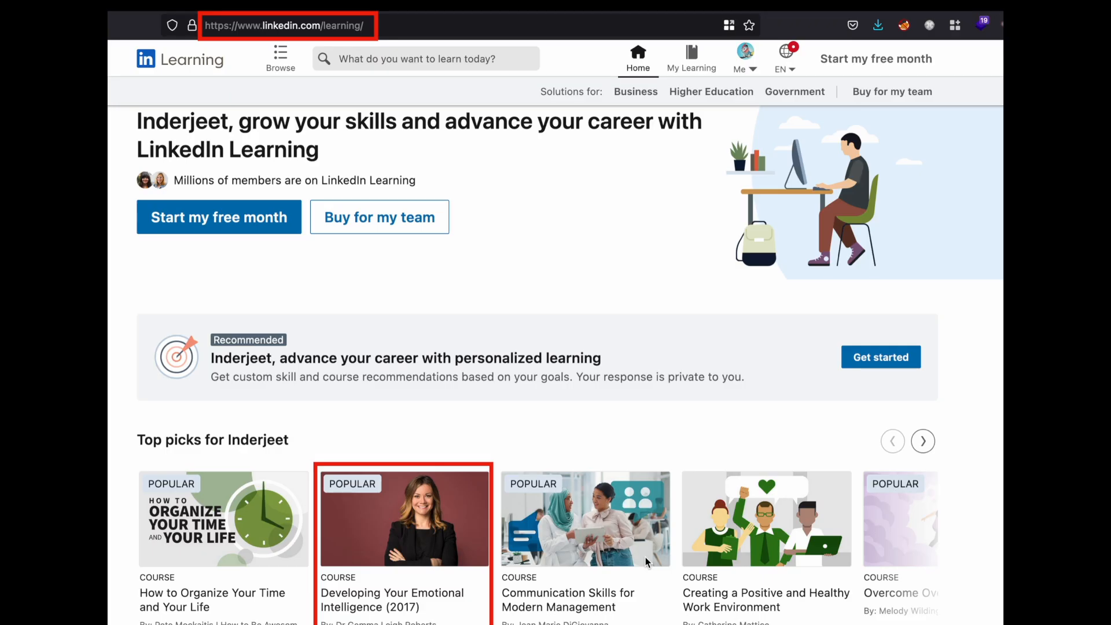
Open the 'Developing Your Emotional Intelligence (2017)' course from the Top picks row
click(404, 517)
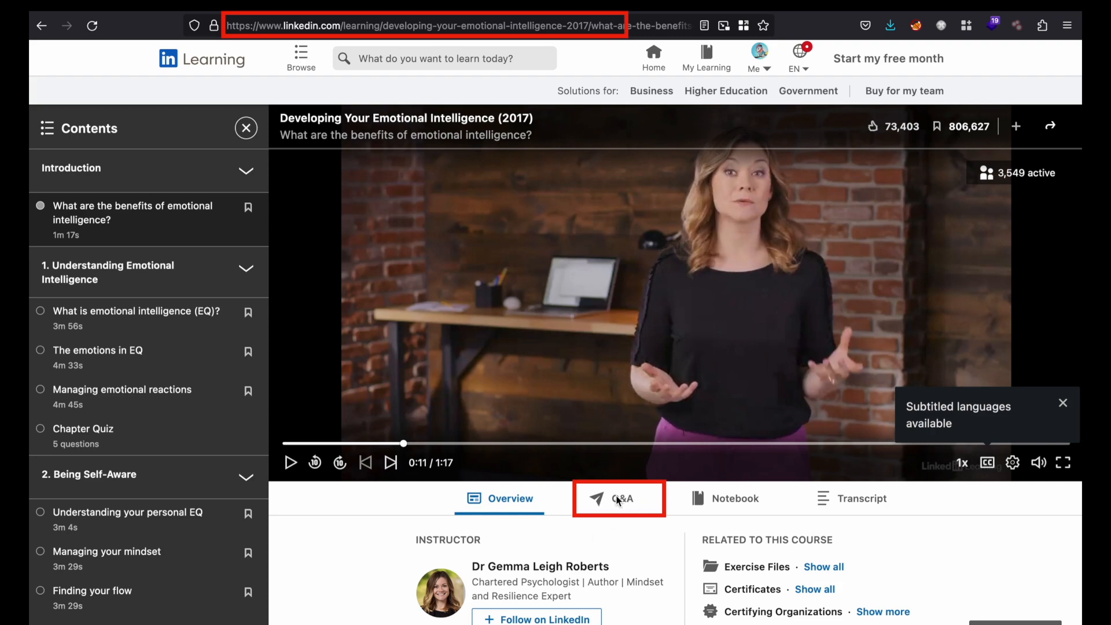
Switch to the course's Q&A section to see learner questions and answers
click(619, 498)
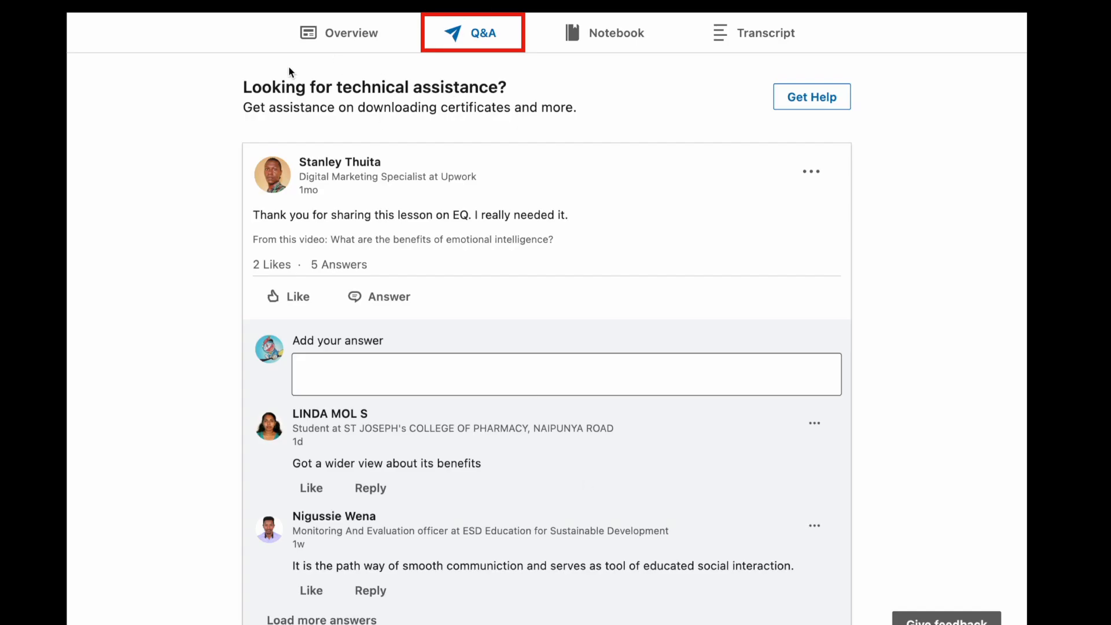
mouse_move(254, 117)
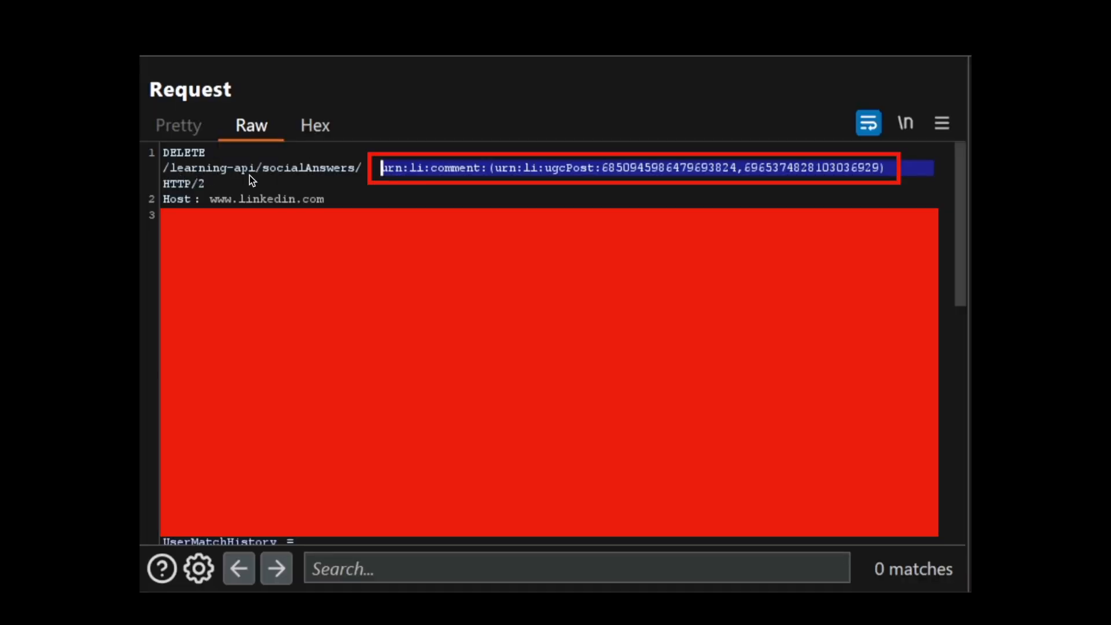
mouse_move(369, 182)
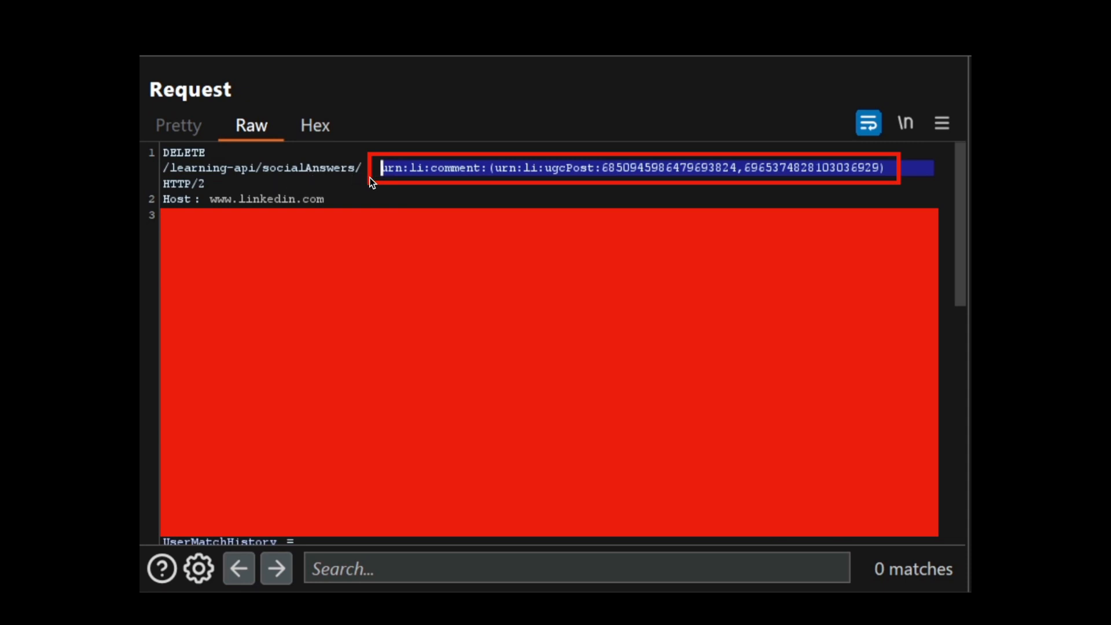
mouse_move(559, 194)
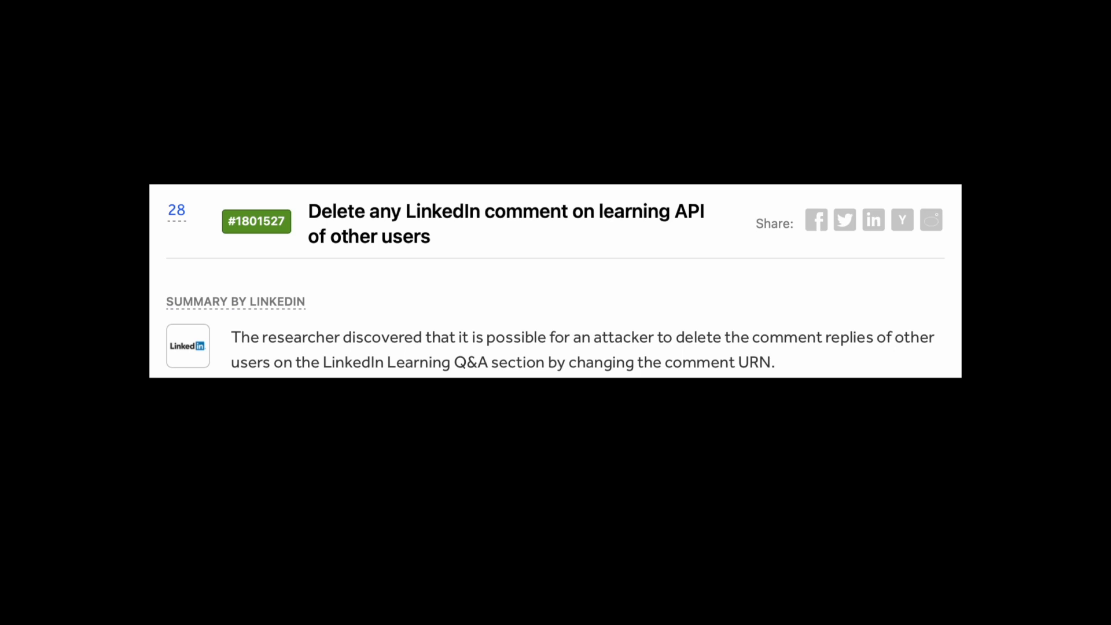
Scroll the report #1801527 timeline past triage comments to the $500 bounty and Resolved status
scroll(down, 3)
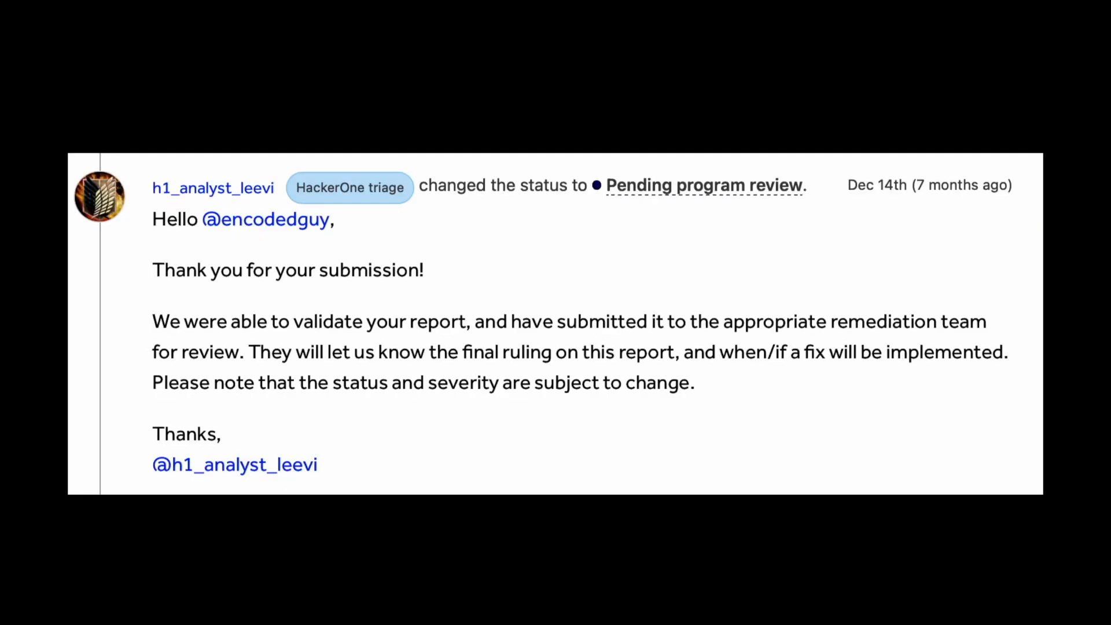
scroll(down, 3)
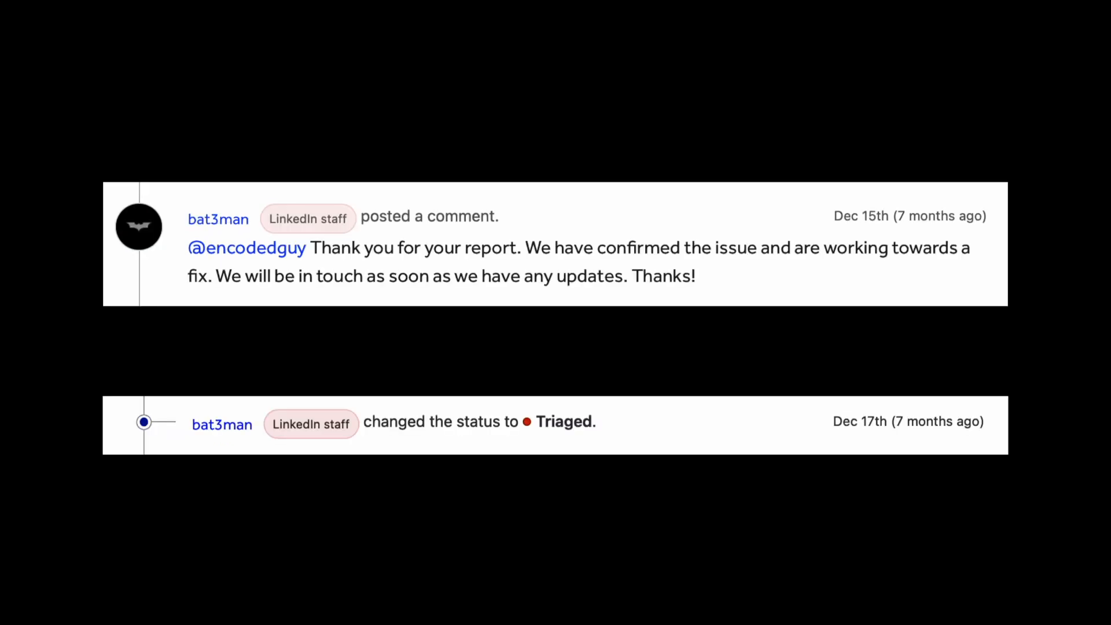
scroll(down, 3)
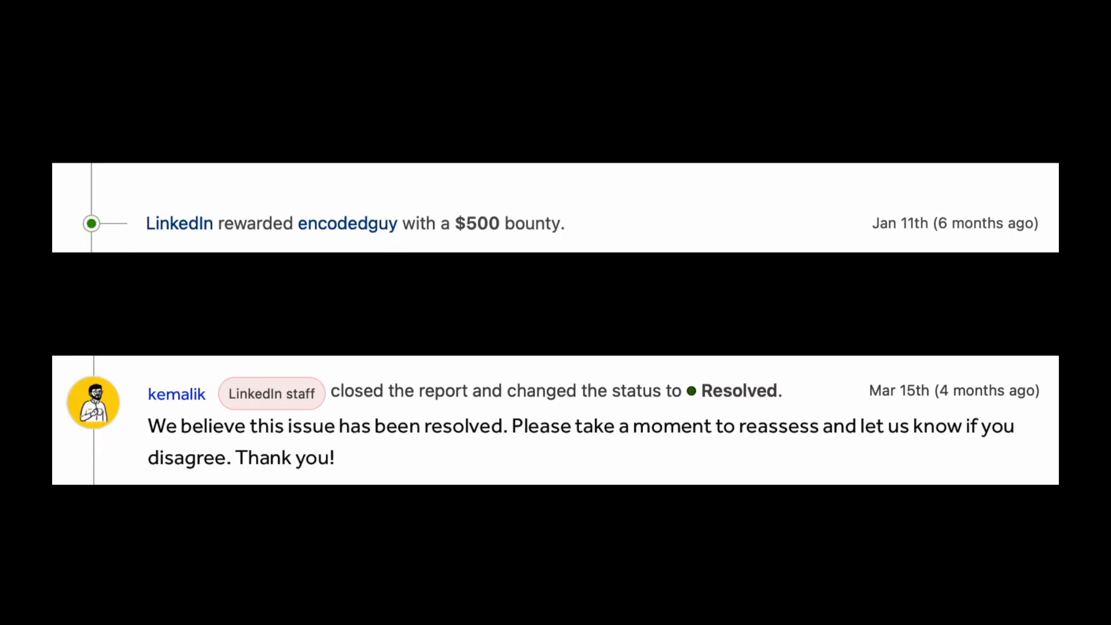